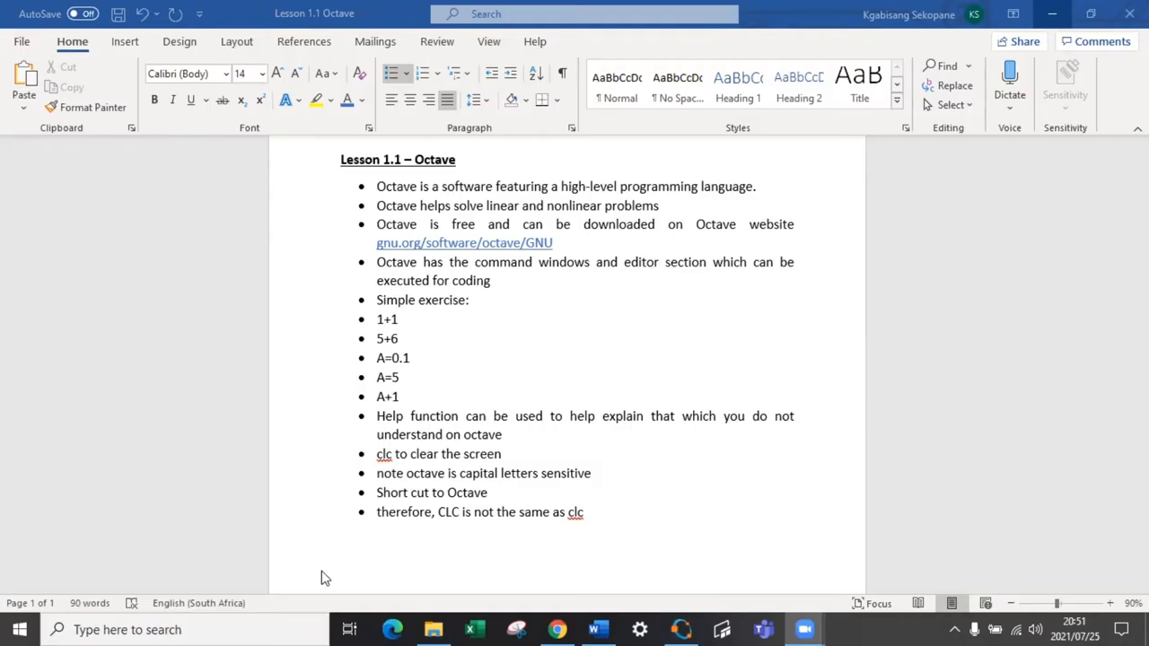
{"action": "mouse_move", "coordinate": [543, 448]}
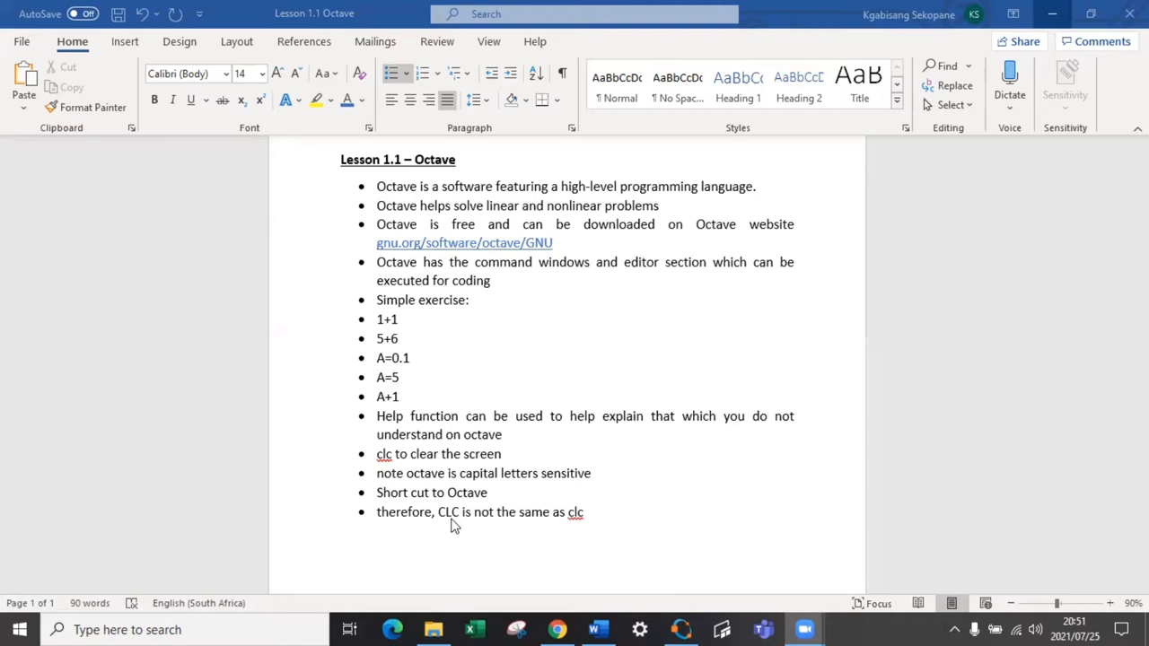
{"action": "mouse_move", "coordinate": [577, 525]}
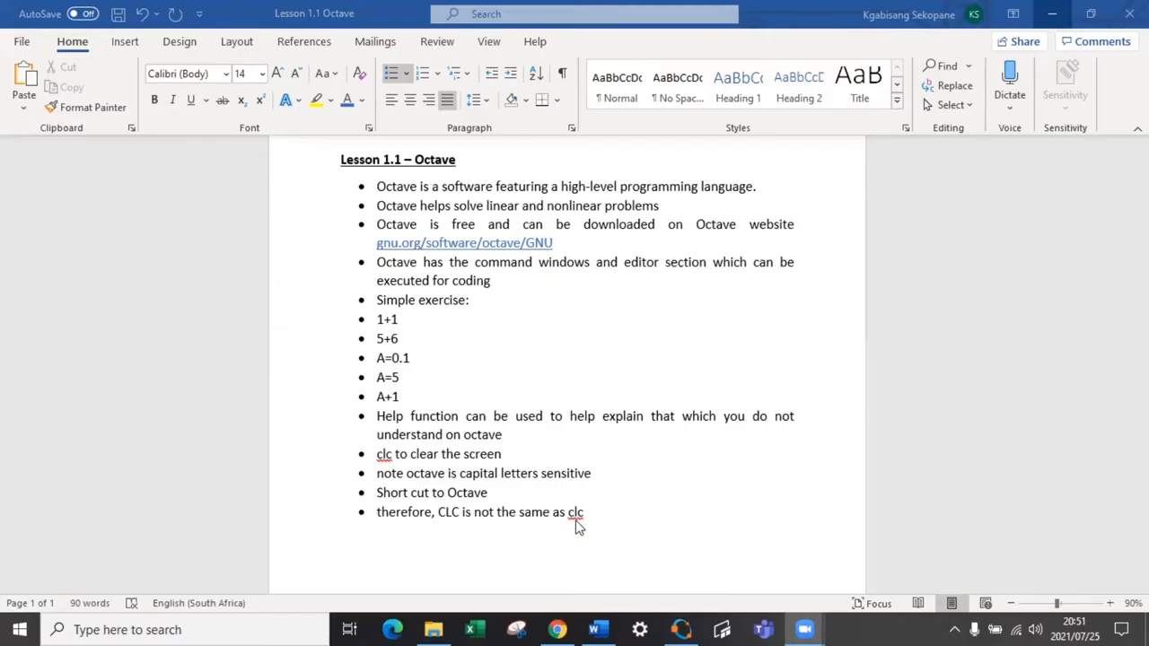
Step: Switch from the Word lesson notes to the Octave window on the taskbar
{"action": "left_click", "coordinate": [680, 630]}
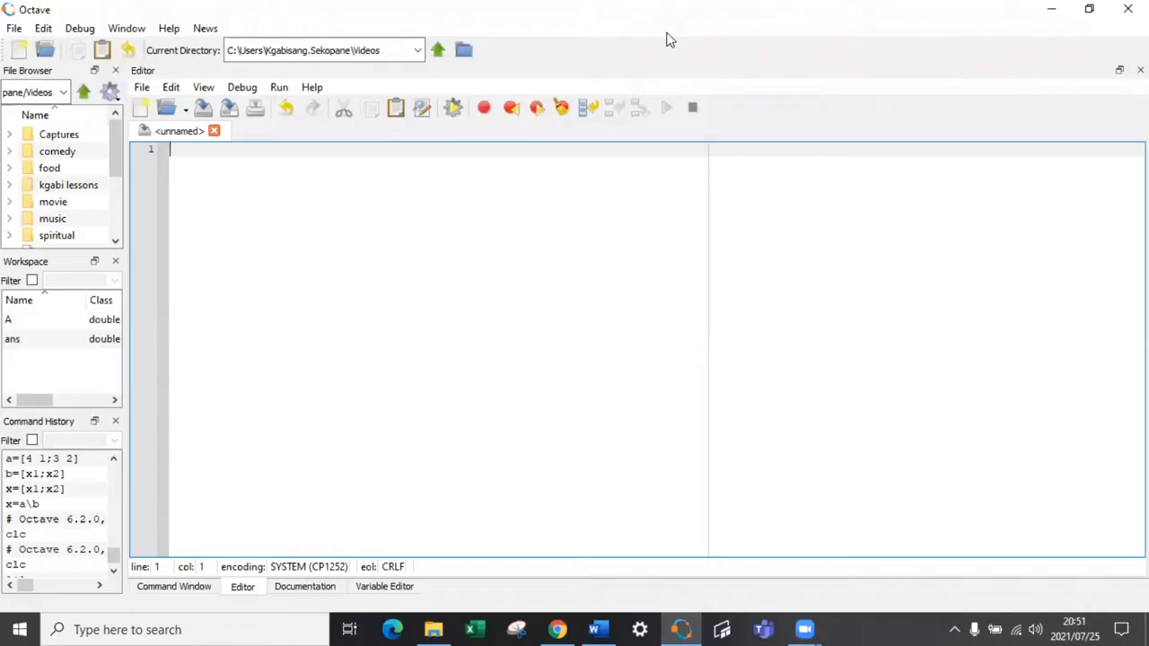
Step: Select Octave's Command Window tab to show the empty console beside Word
{"action": "left_click", "coordinate": [173, 586]}
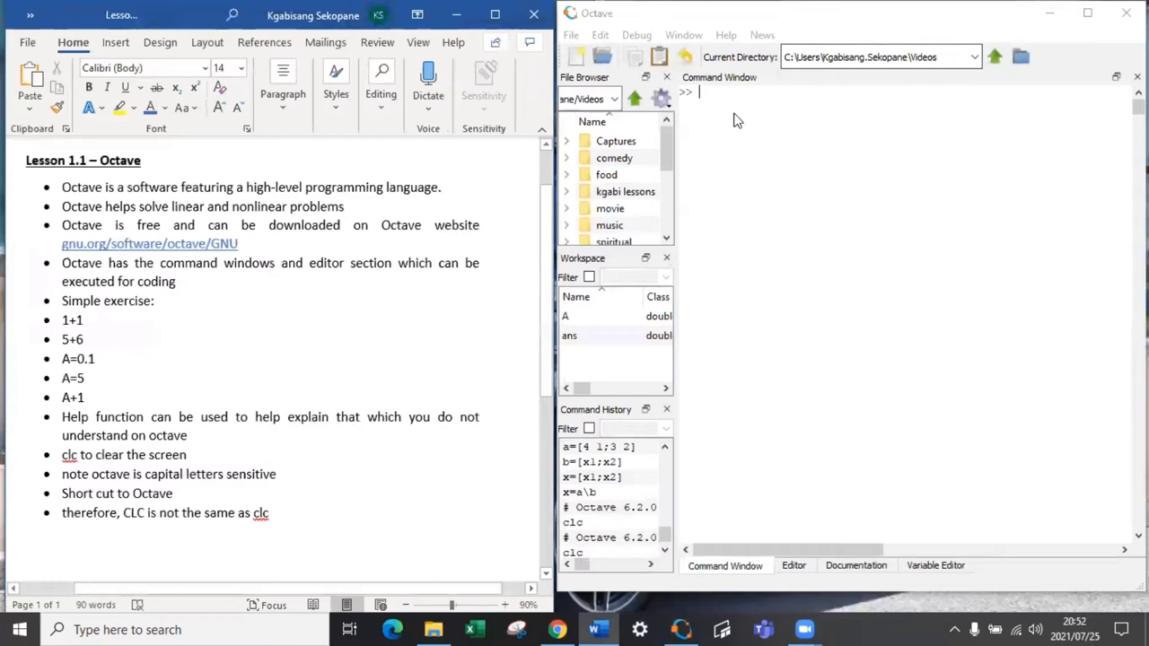
Step: Enter 1+1, 5+6, A=0.1 and the suppressed A=0.1; in the Command Window
{"action": "type", "text": "1+1"}
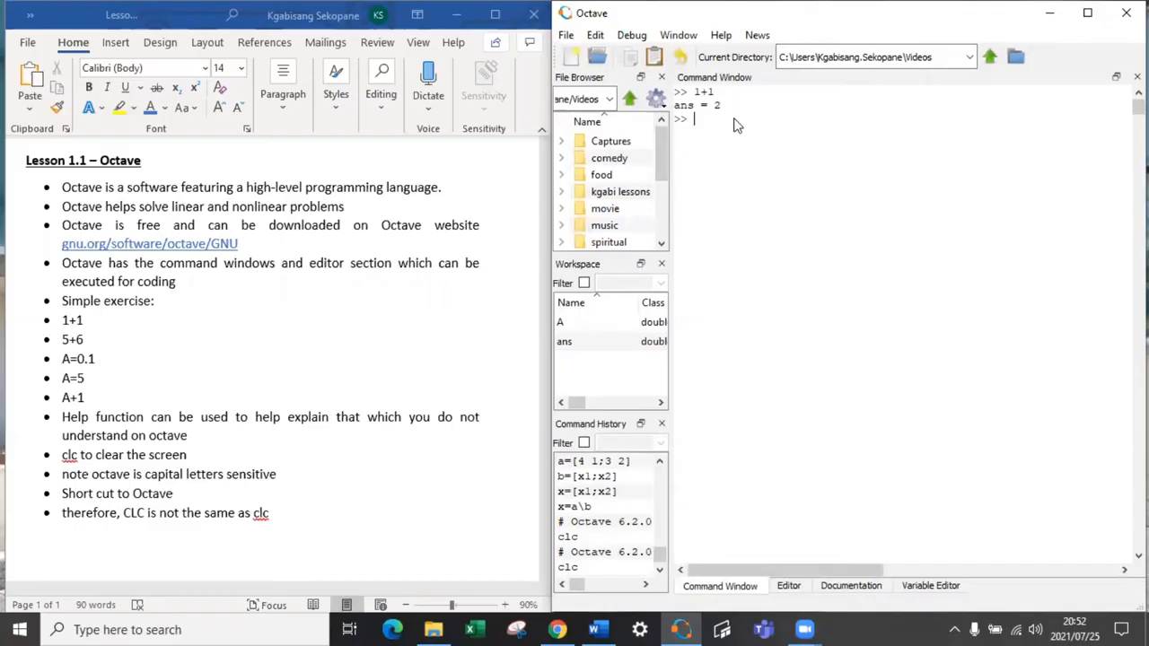
{"action": "type", "text": "5+6"}
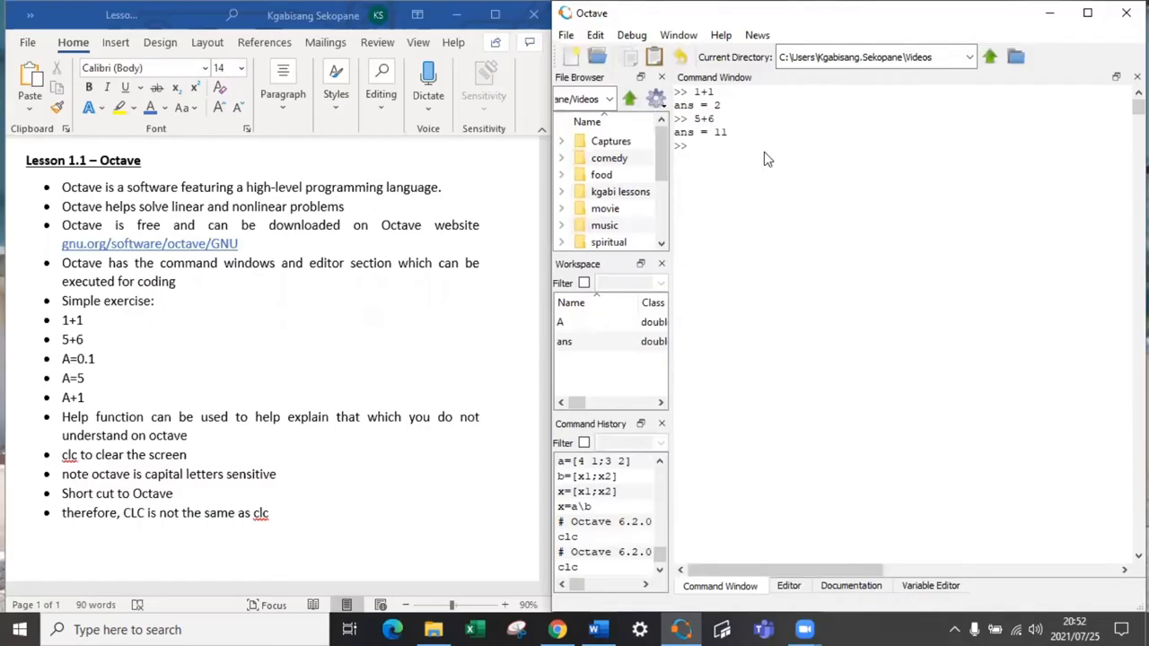
{"action": "type", "text": "A=0.1"}
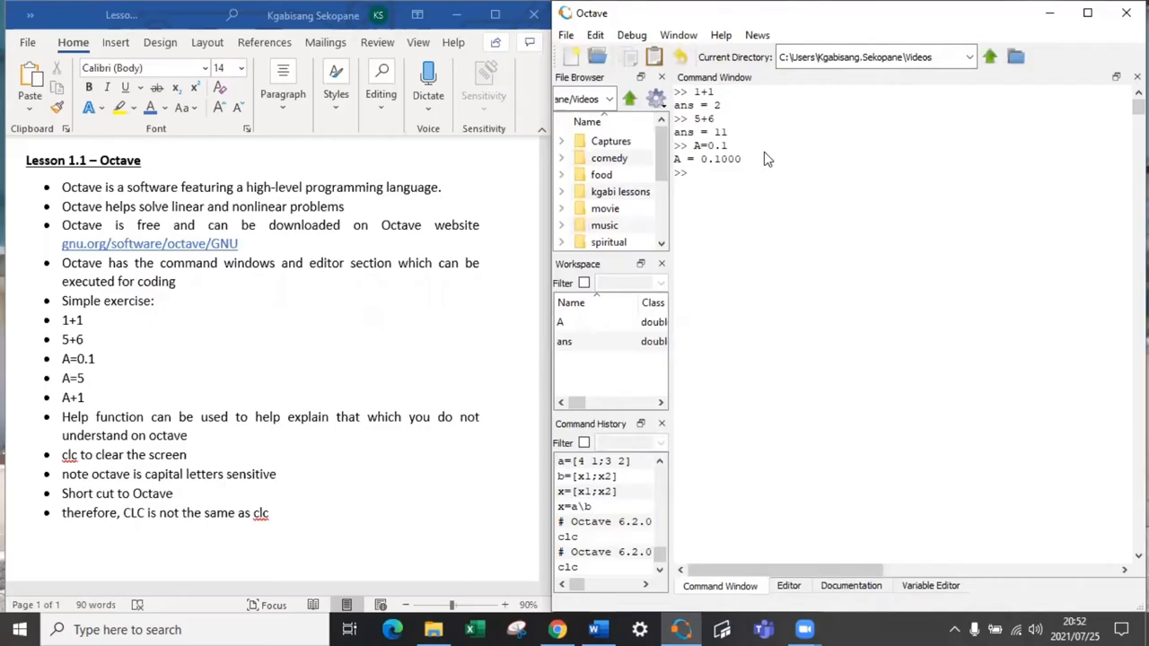
{"action": "type", "text": "A=0.1;"}
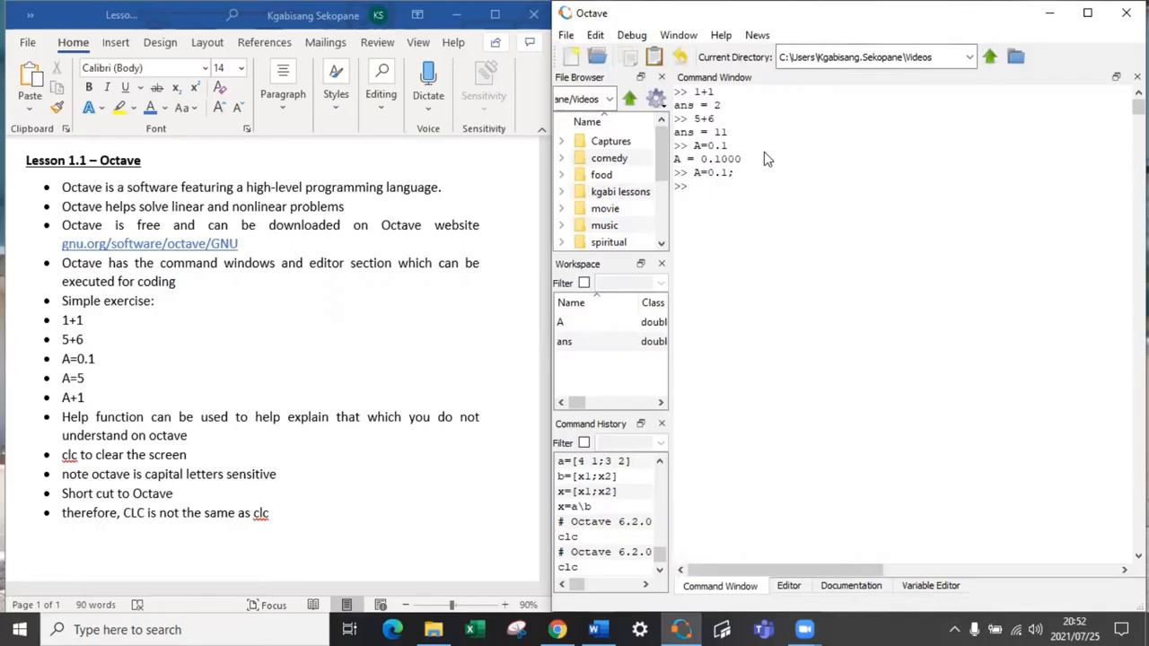
Step: Evaluate A+1, set A=5 and add 1 again, then run clear and CLC
{"action": "type", "text": "A+1"}
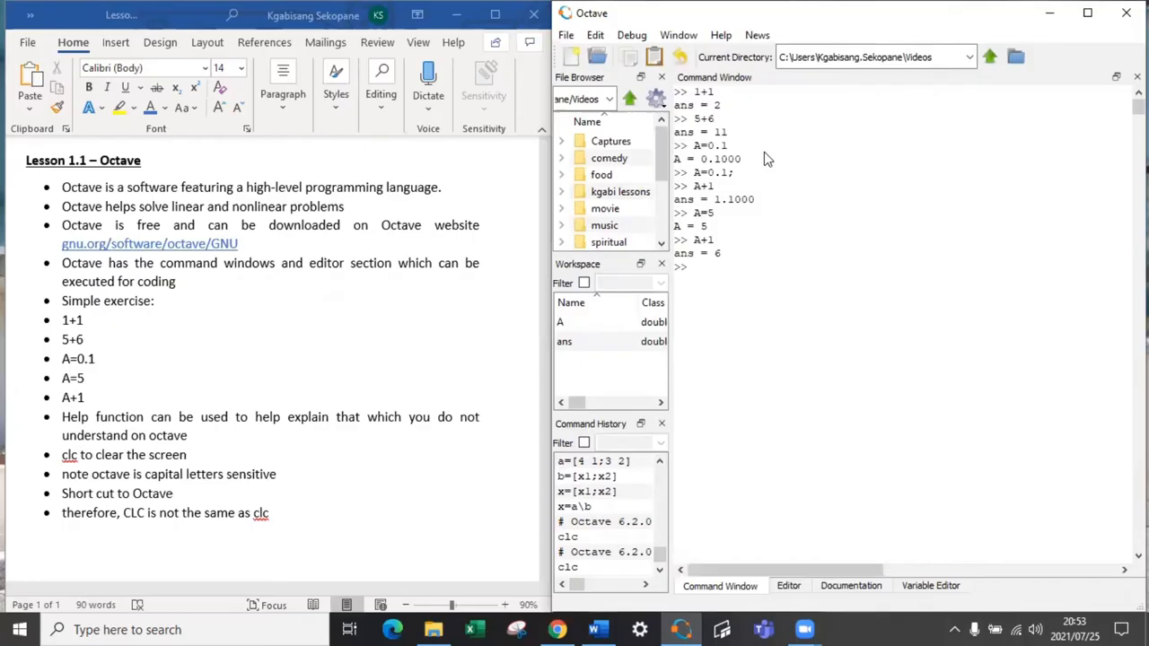
{"action": "type", "text": "clear"}
{"action": "type", "text": "CLC"}
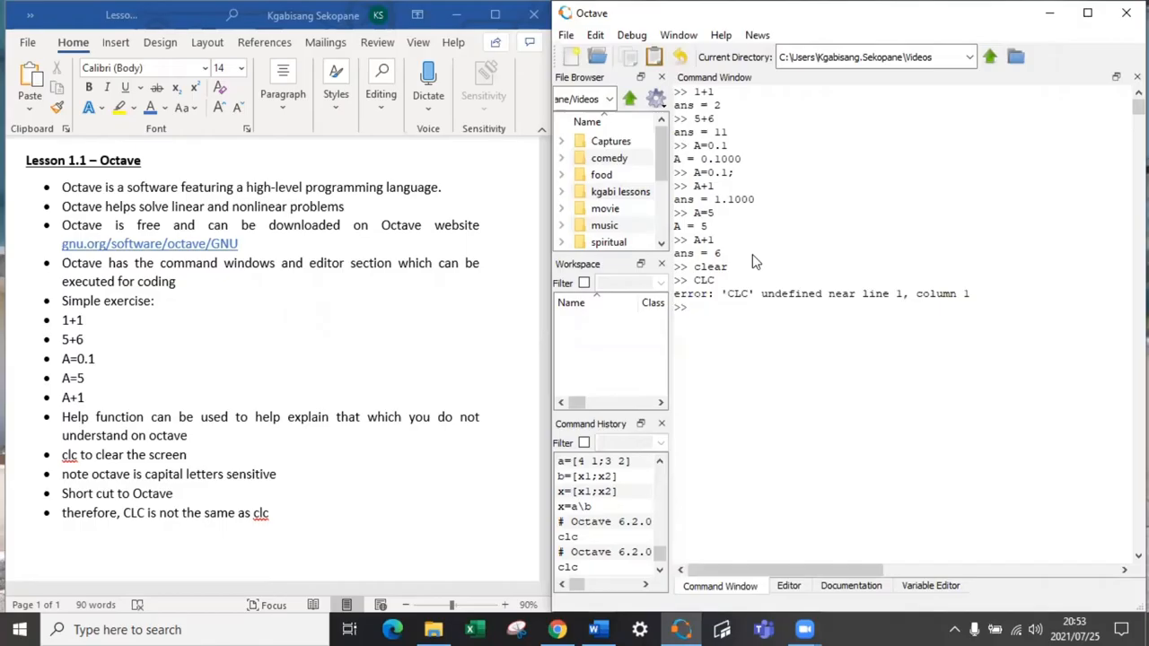
Step: Clear the console, script 1+1, 5+6, A=0.1, A+1 as octavelesson11.m and run it
{"action": "type", "text": "clc"}
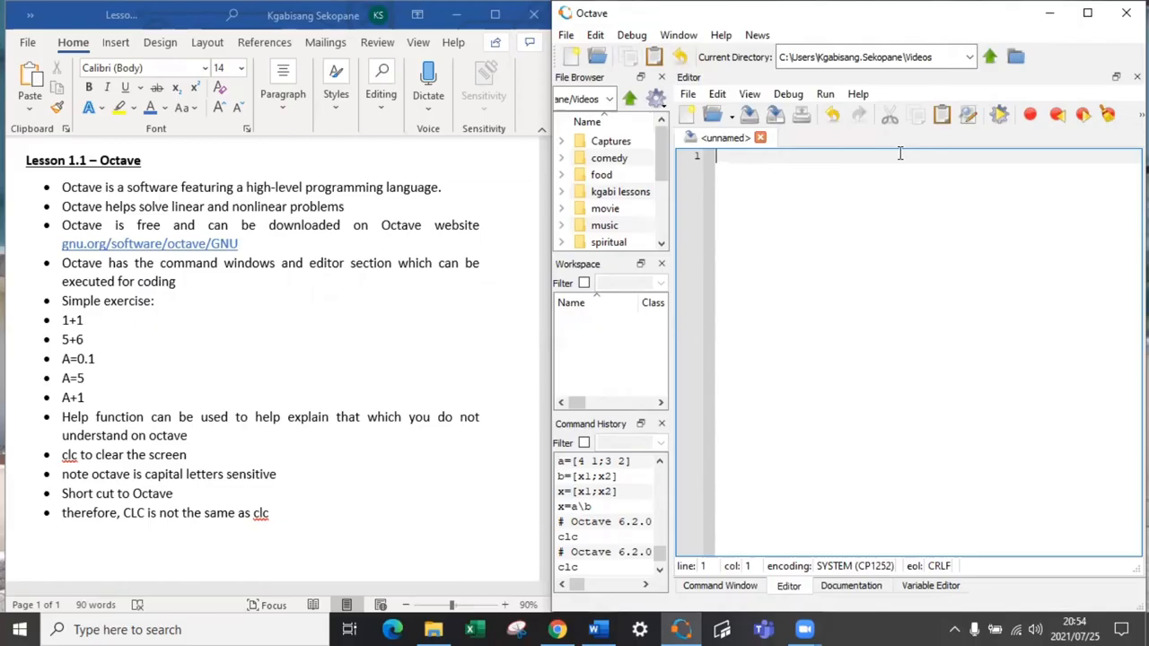
{"action": "type", "text": "1+1"}
{"action": "type", "text": "5+6"}
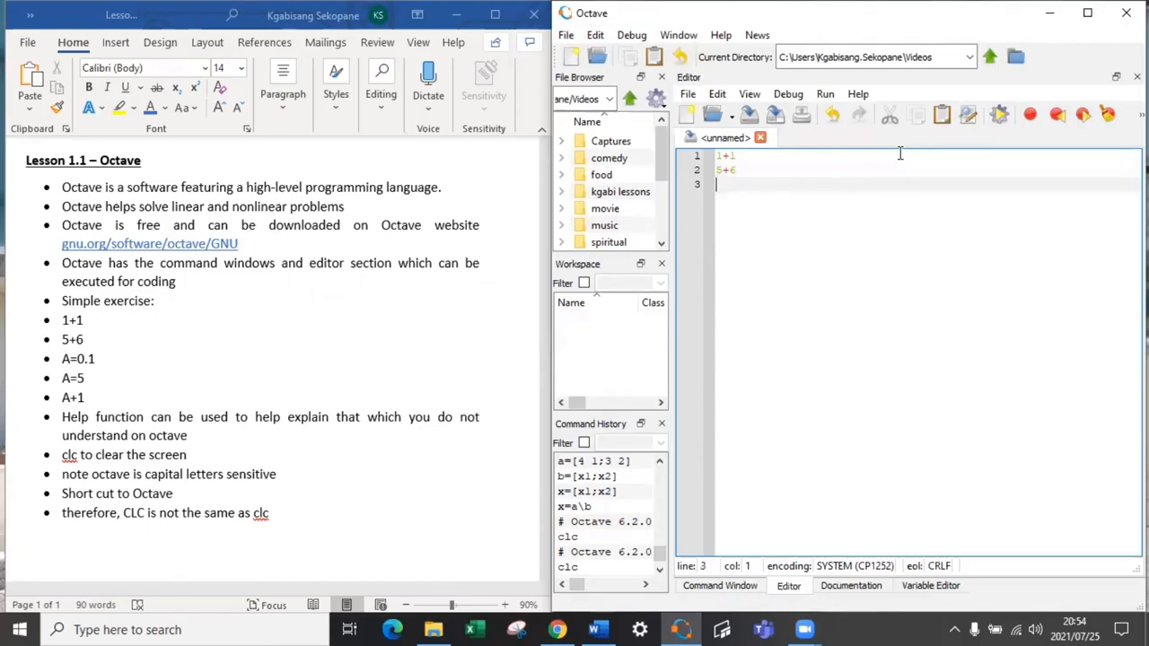
{"action": "type", "text": "A=0.1"}
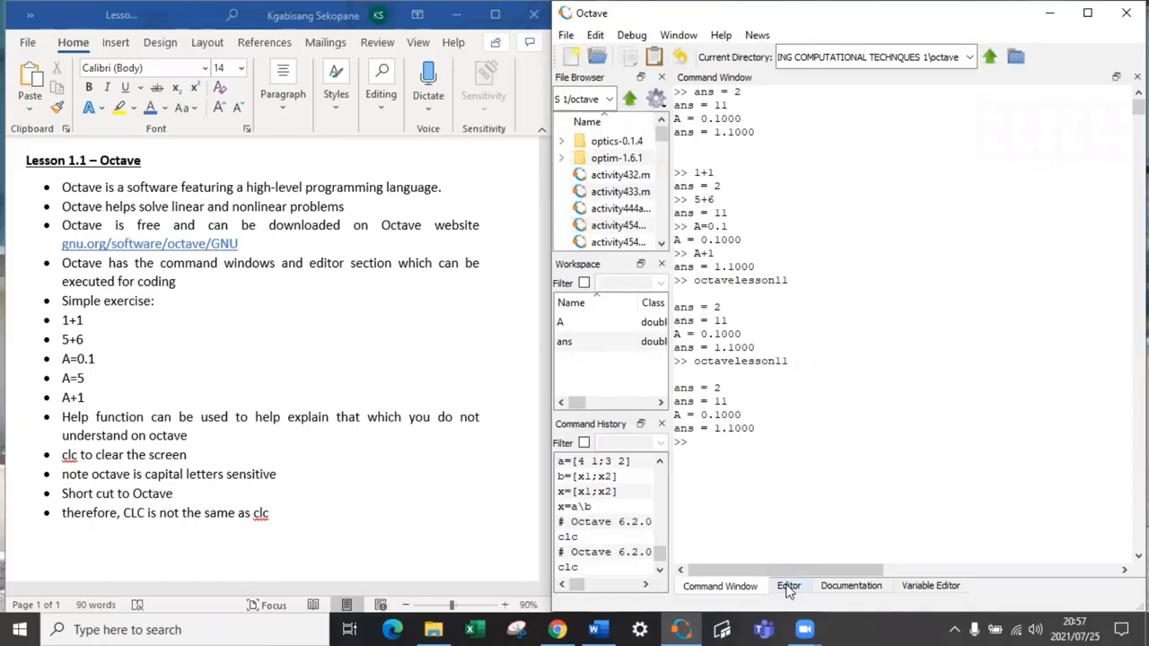
Step: Return to the octavelesson11 script code in the Editor tab
{"action": "left_click", "coordinate": [788, 585]}
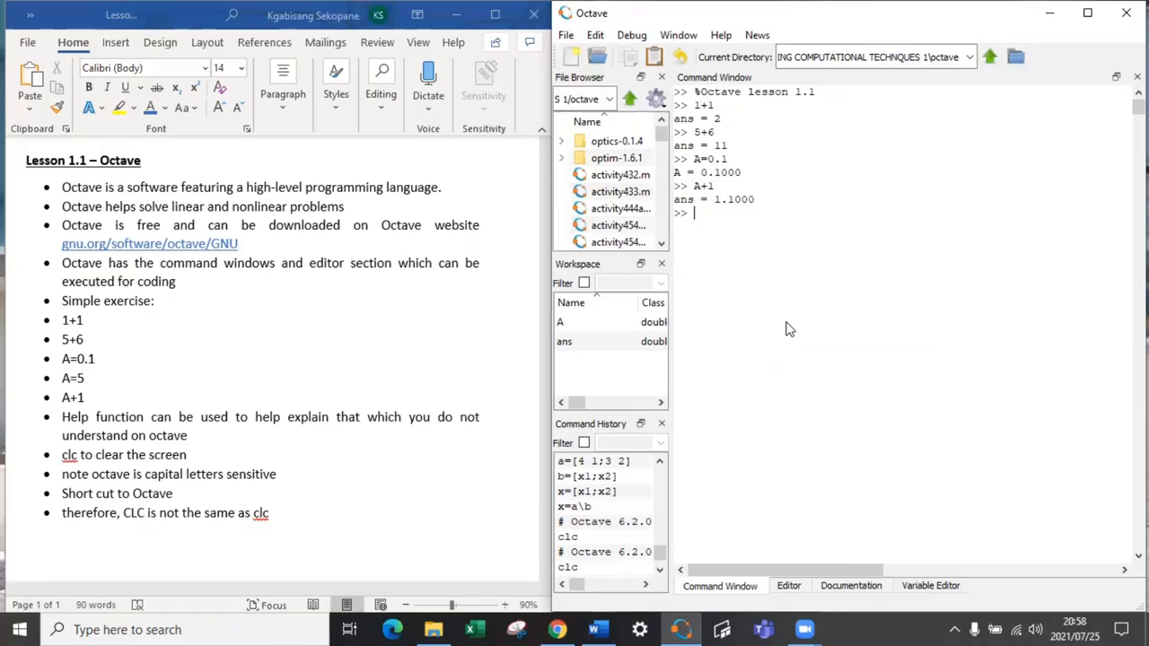
{"action": "mouse_move", "coordinate": [788, 325]}
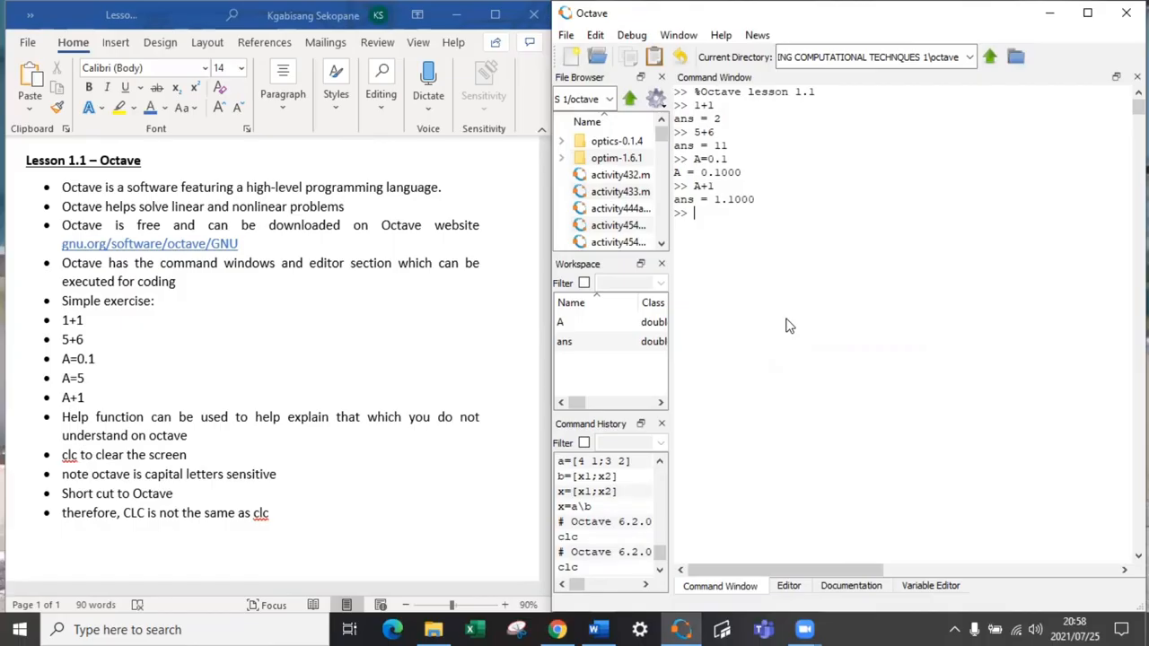